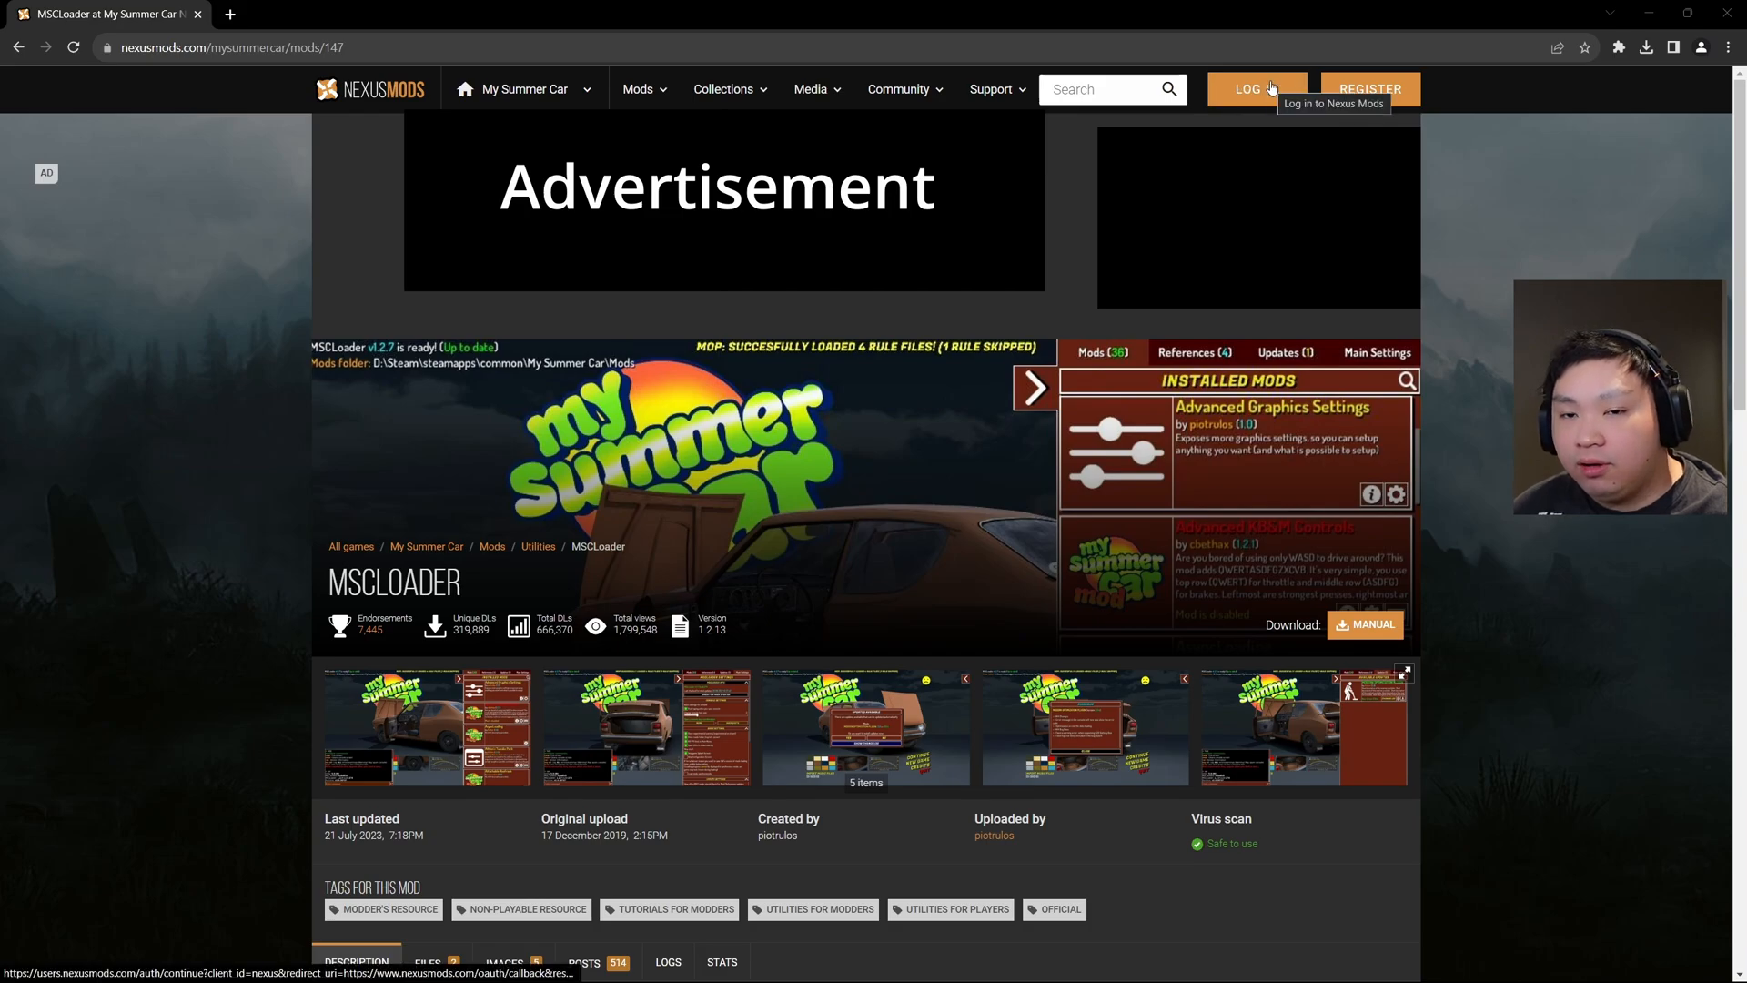
# Sign in to Nexus Mods and show the MSCLoader mod's downloadable files list
pyautogui.click(1256, 89)
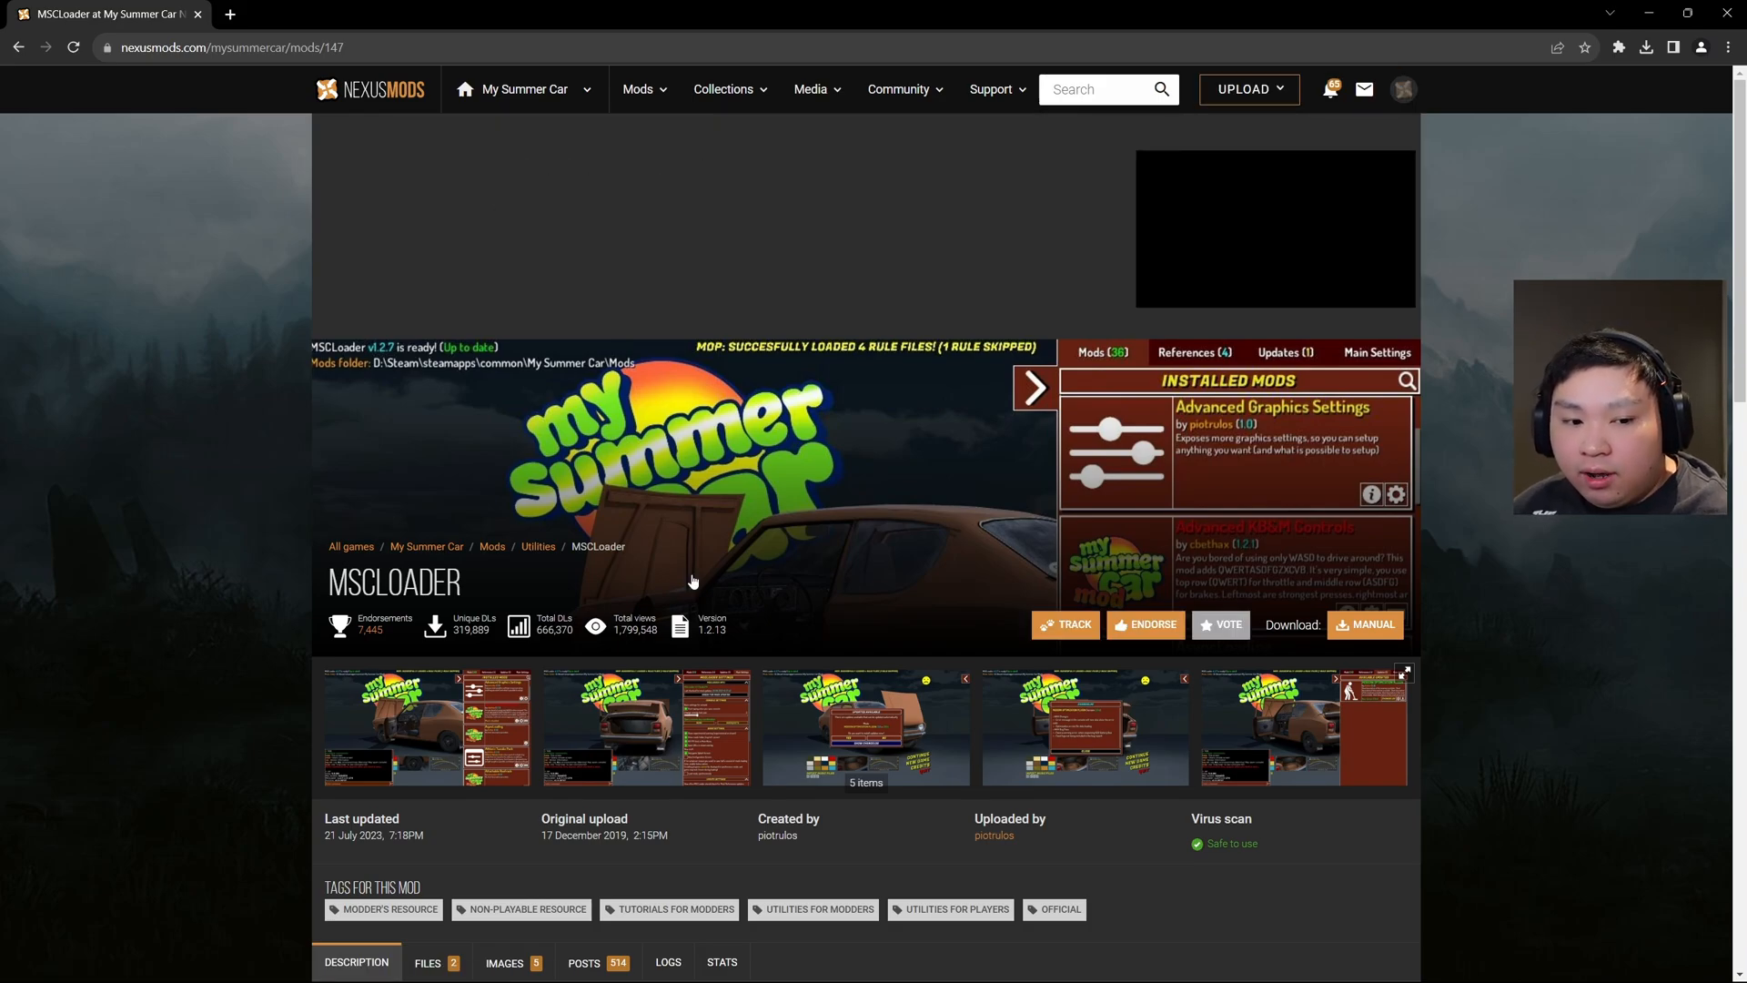
pyautogui.scroll(-3)
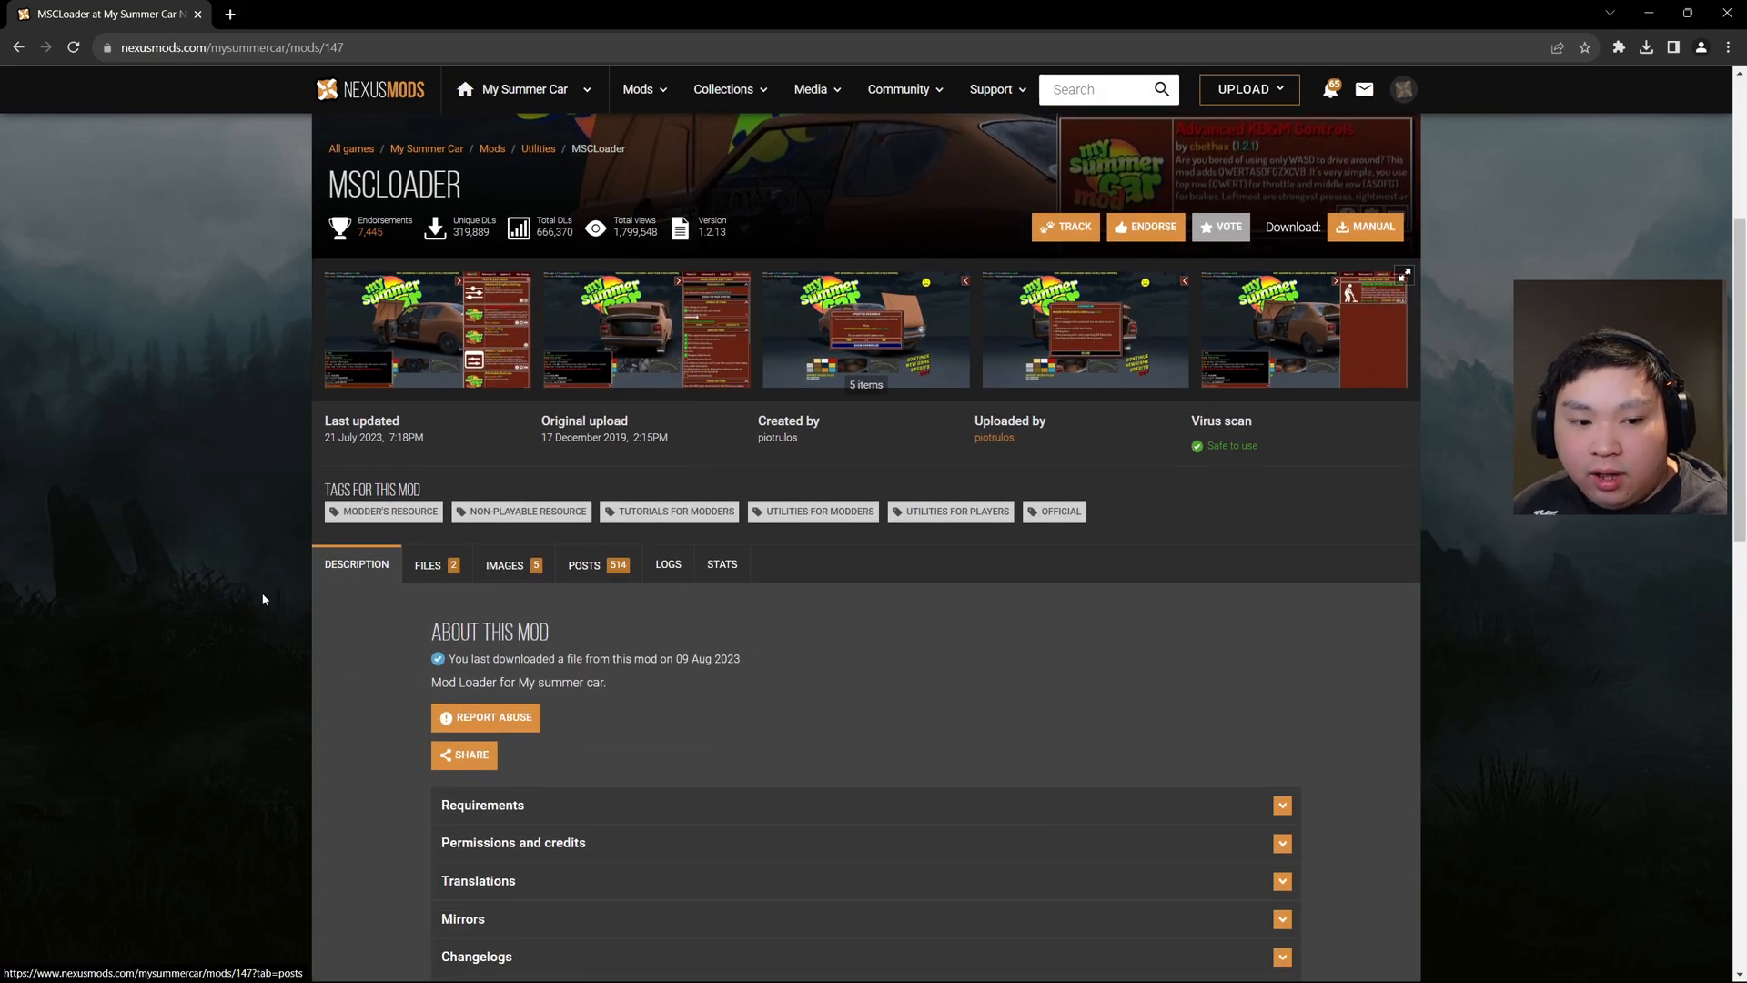
pyautogui.click(426, 564)
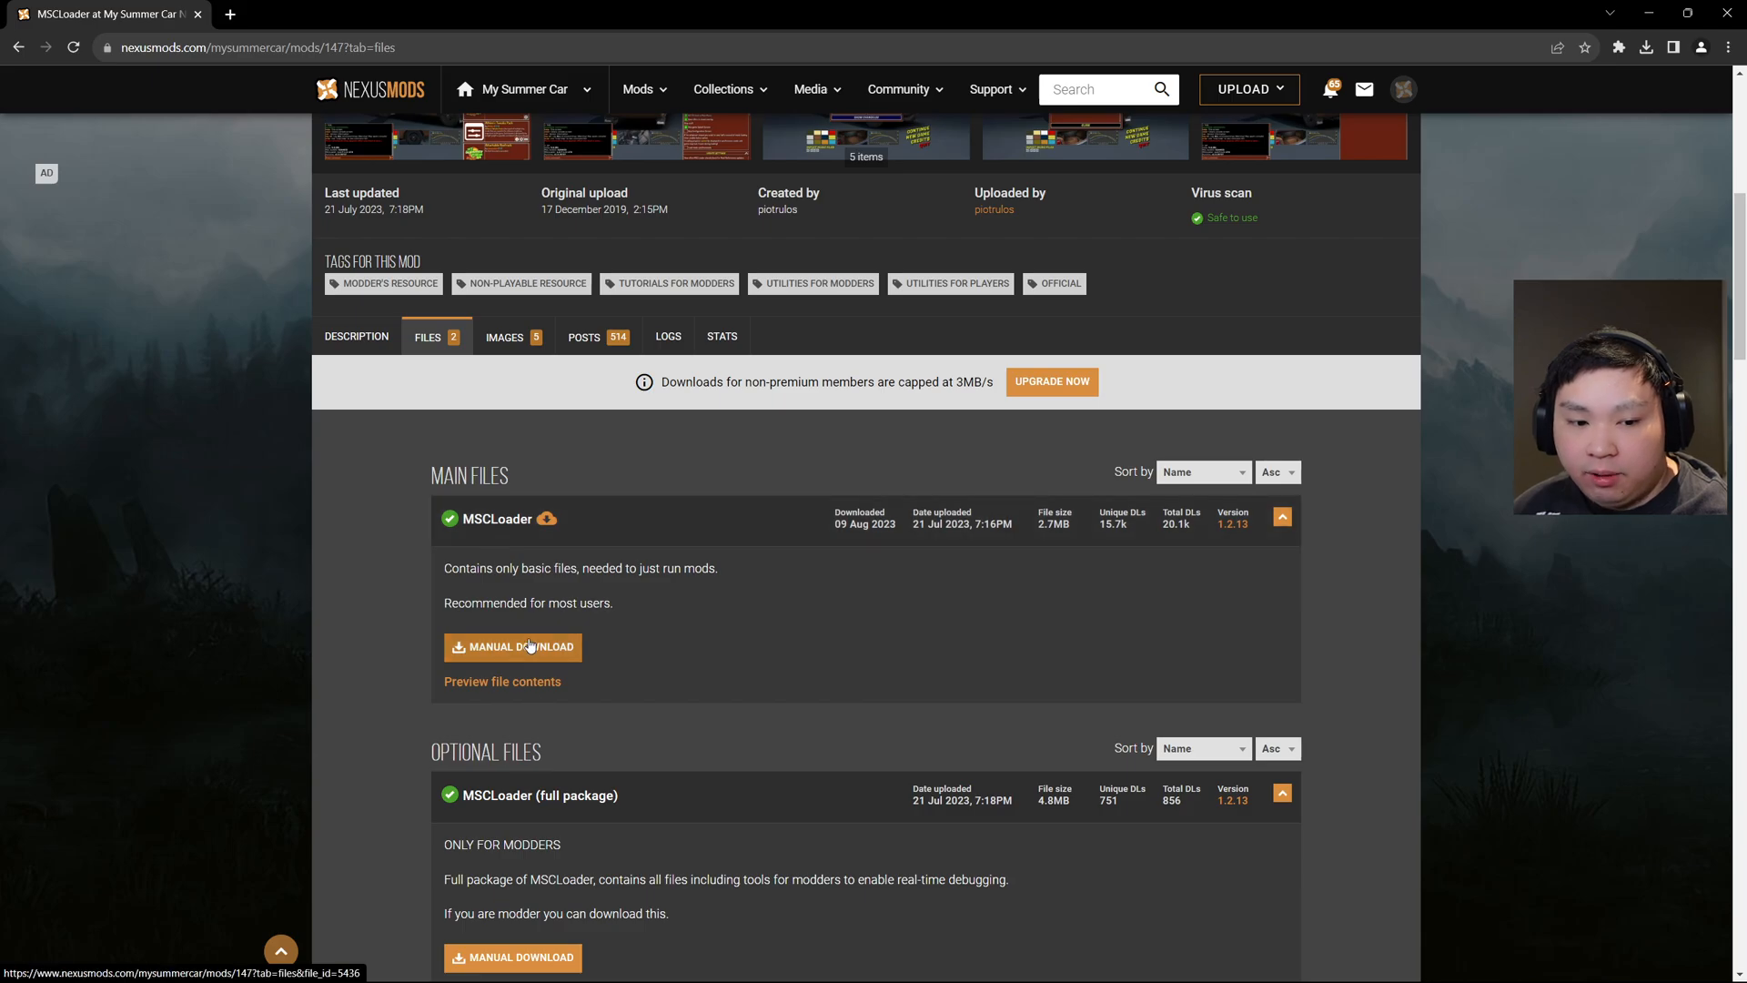
# Start a manual slow download of the MSCLoader-147-1-2-13-1689963408.zip main file
pyautogui.click(513, 646)
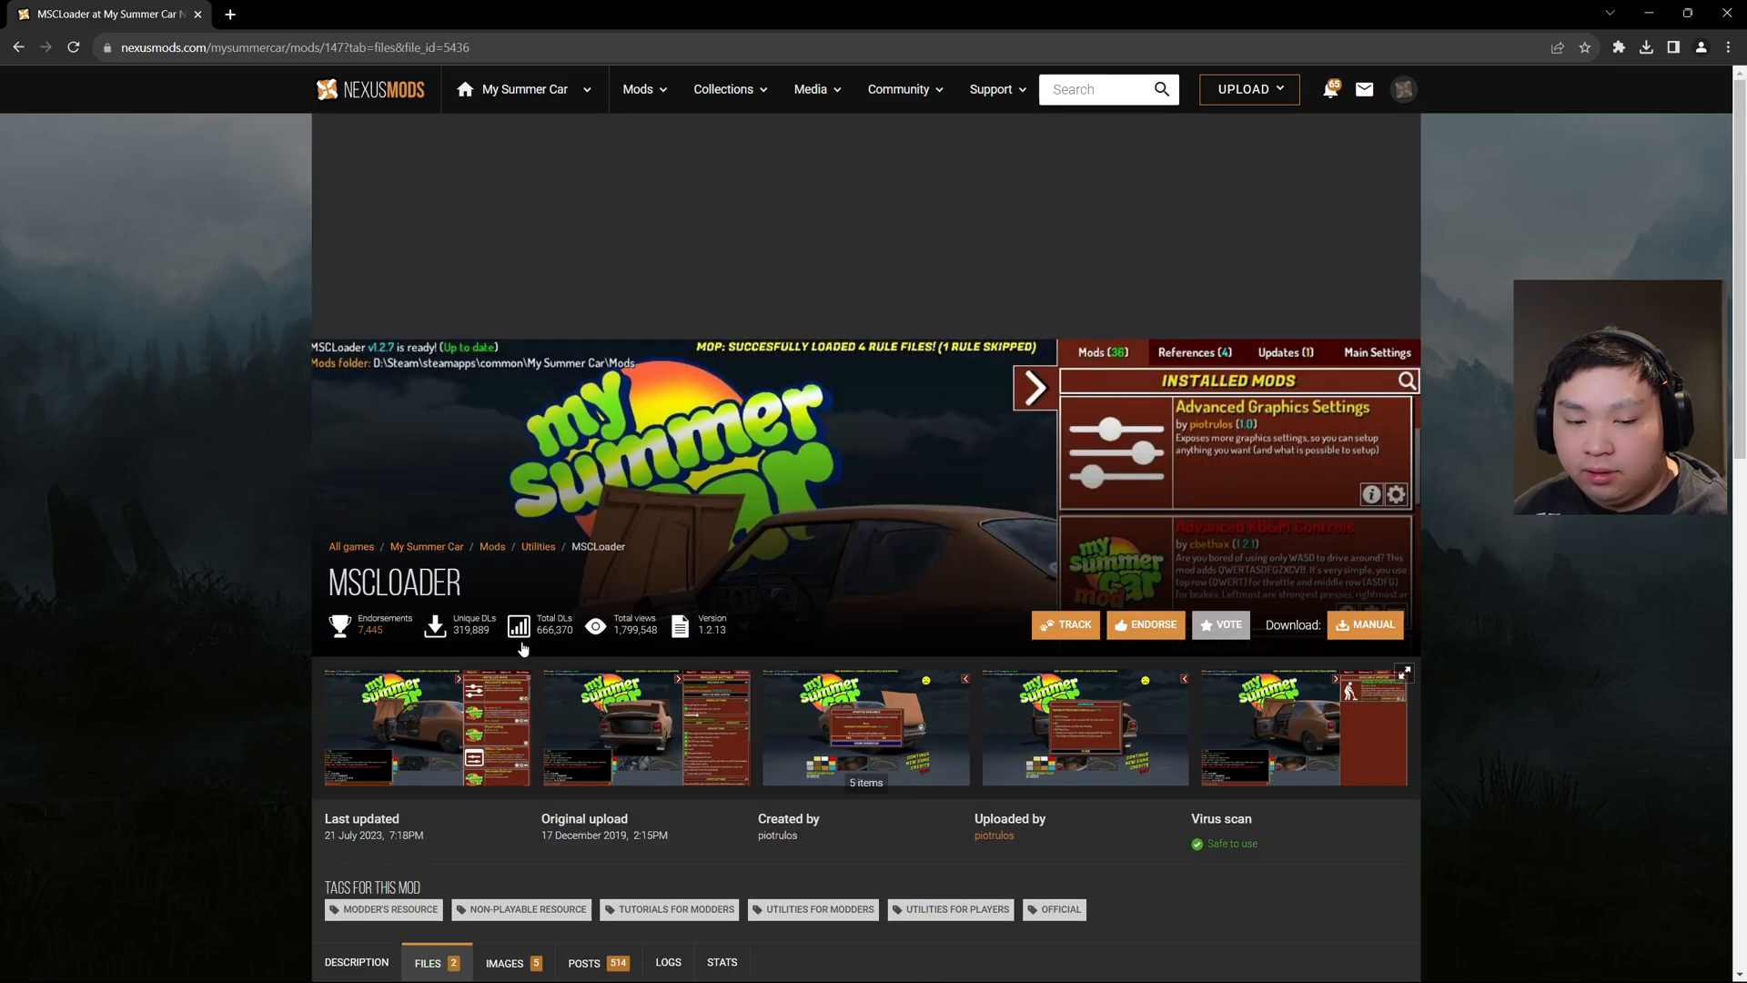
pyautogui.click(1372, 624)
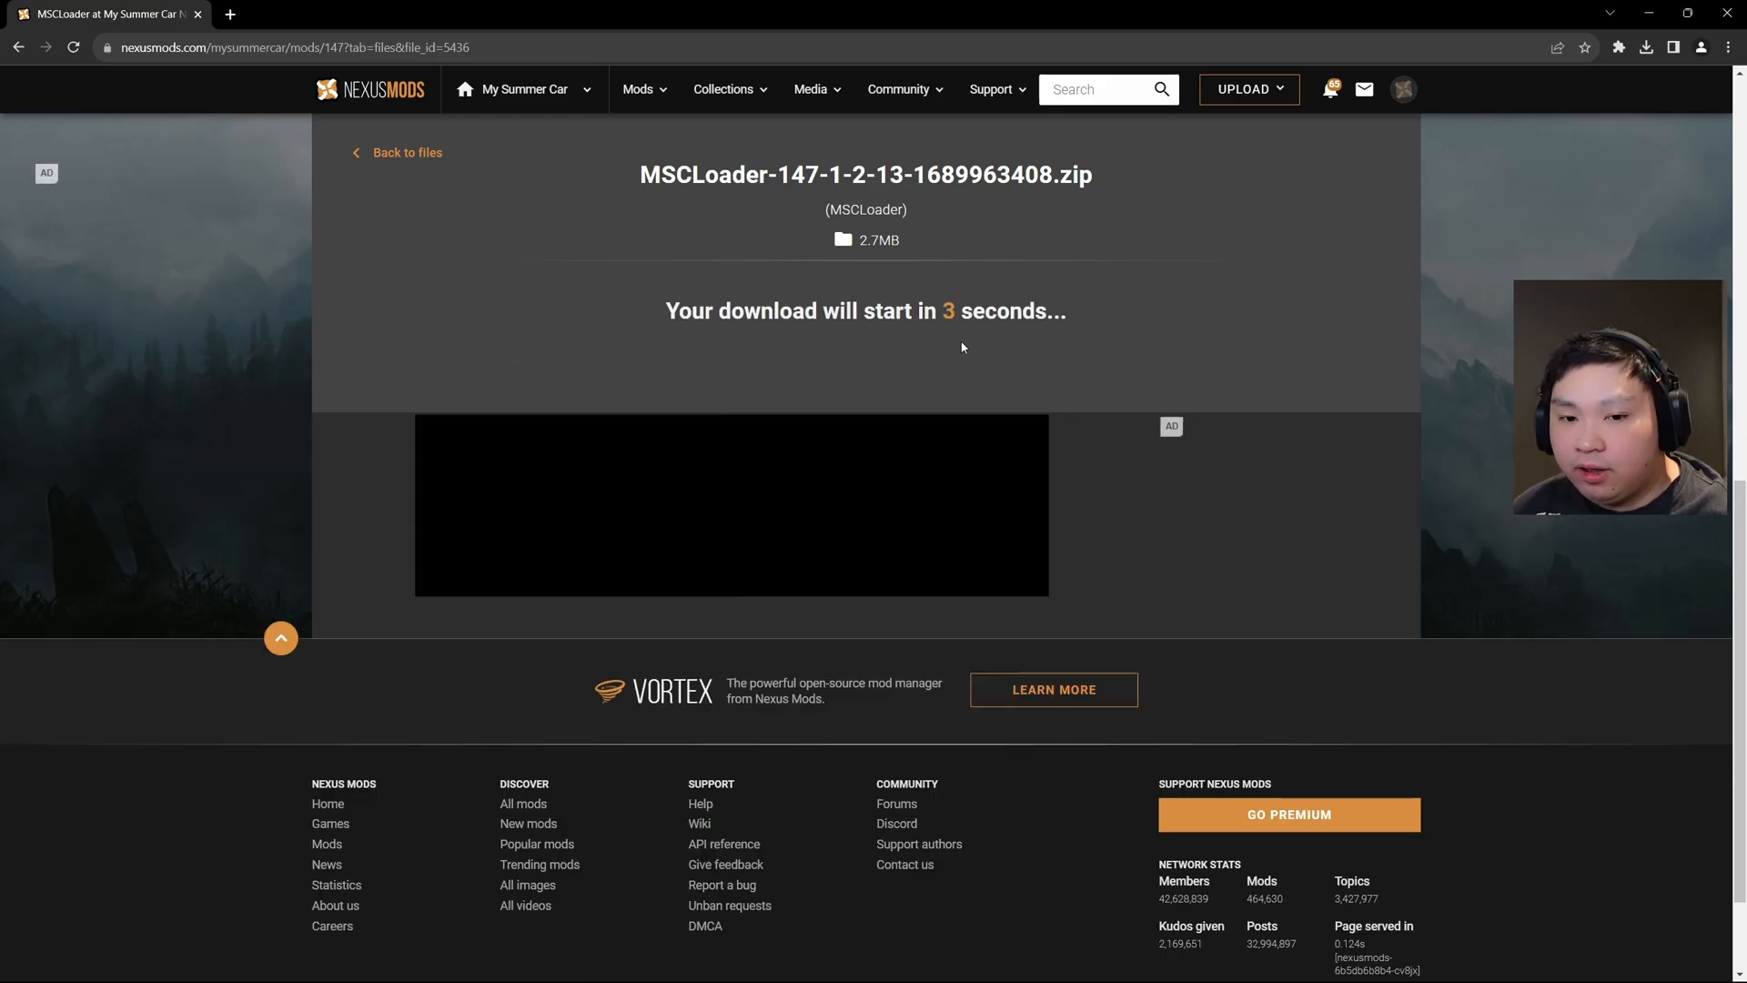
pyautogui.moveTo(974, 383)
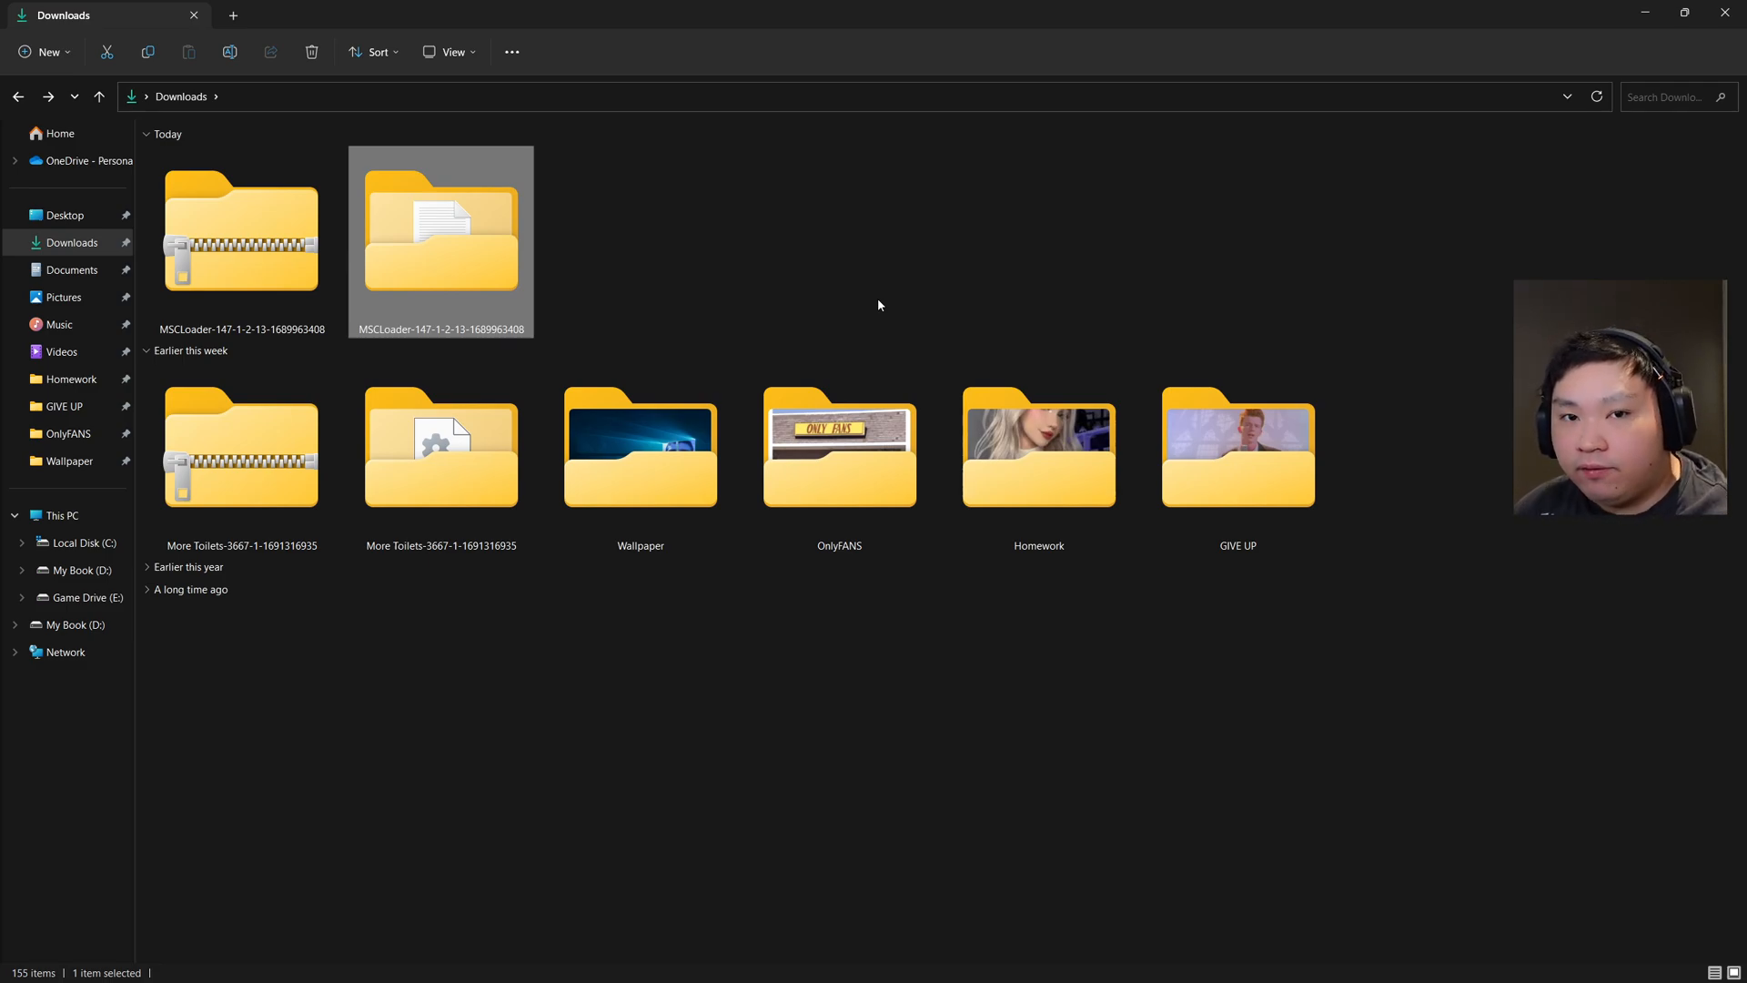
# Launch MSCPatcher.exe from the extracted MSCLoader folder in Downloads
pyautogui.doubleClick(440, 235)
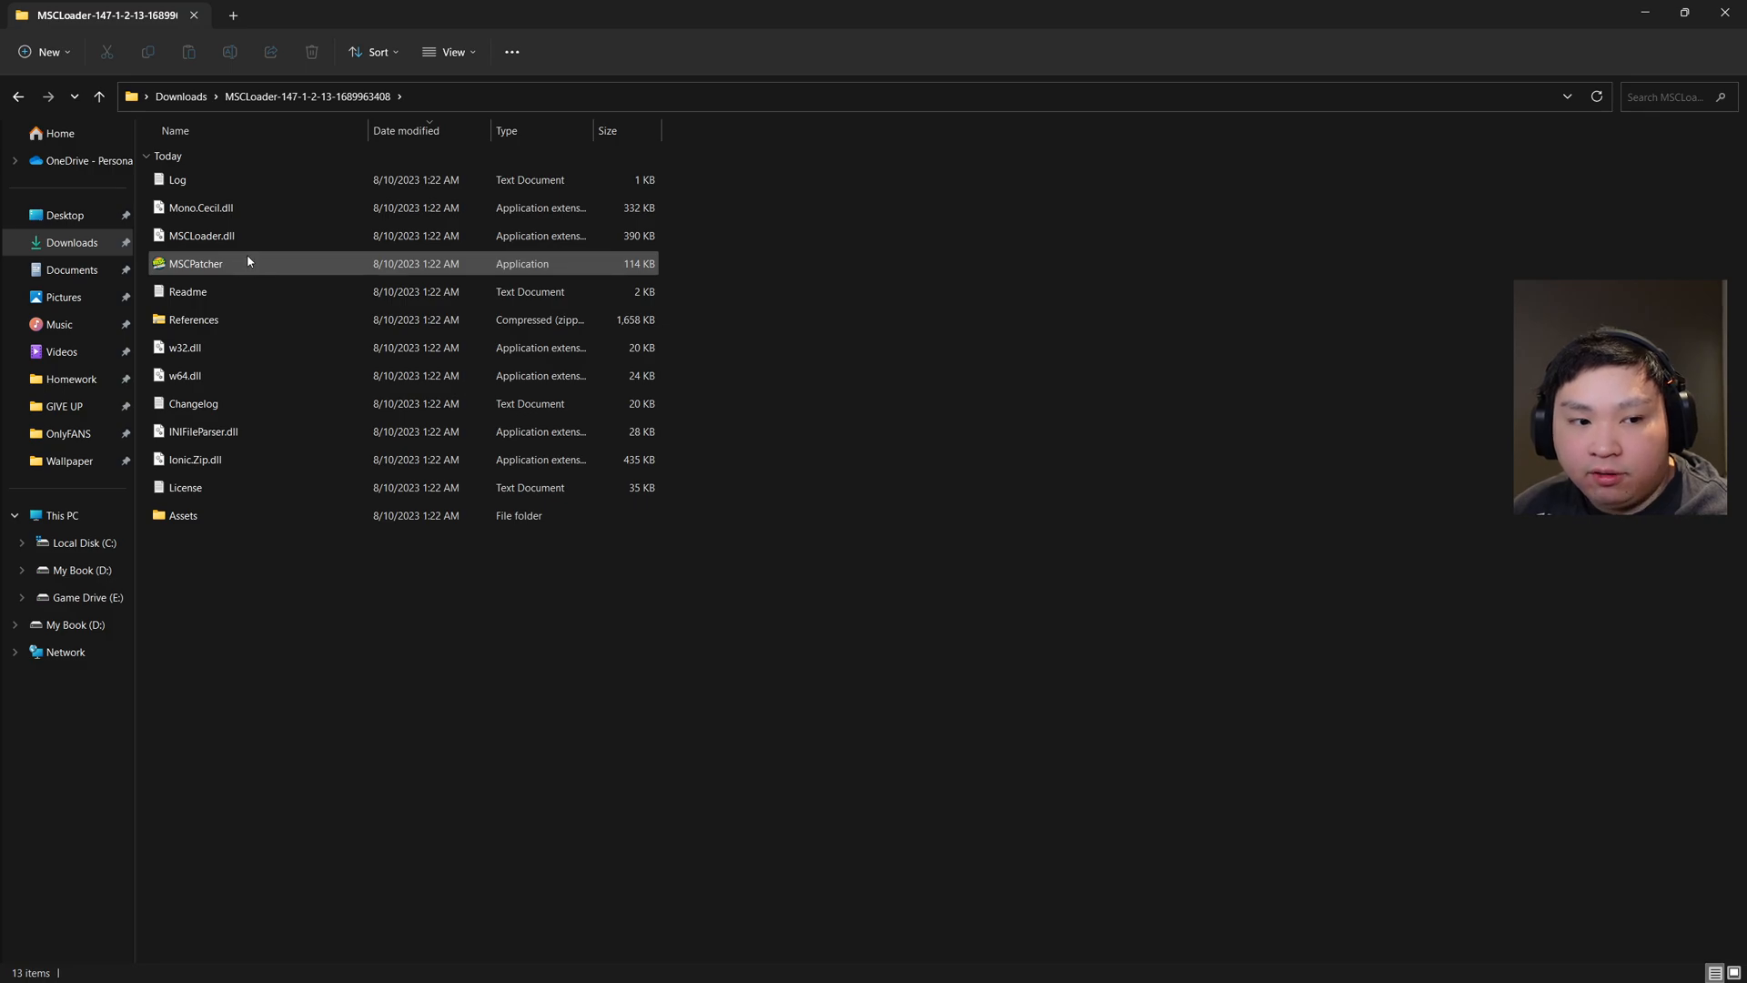
pyautogui.doubleClick(195, 262)
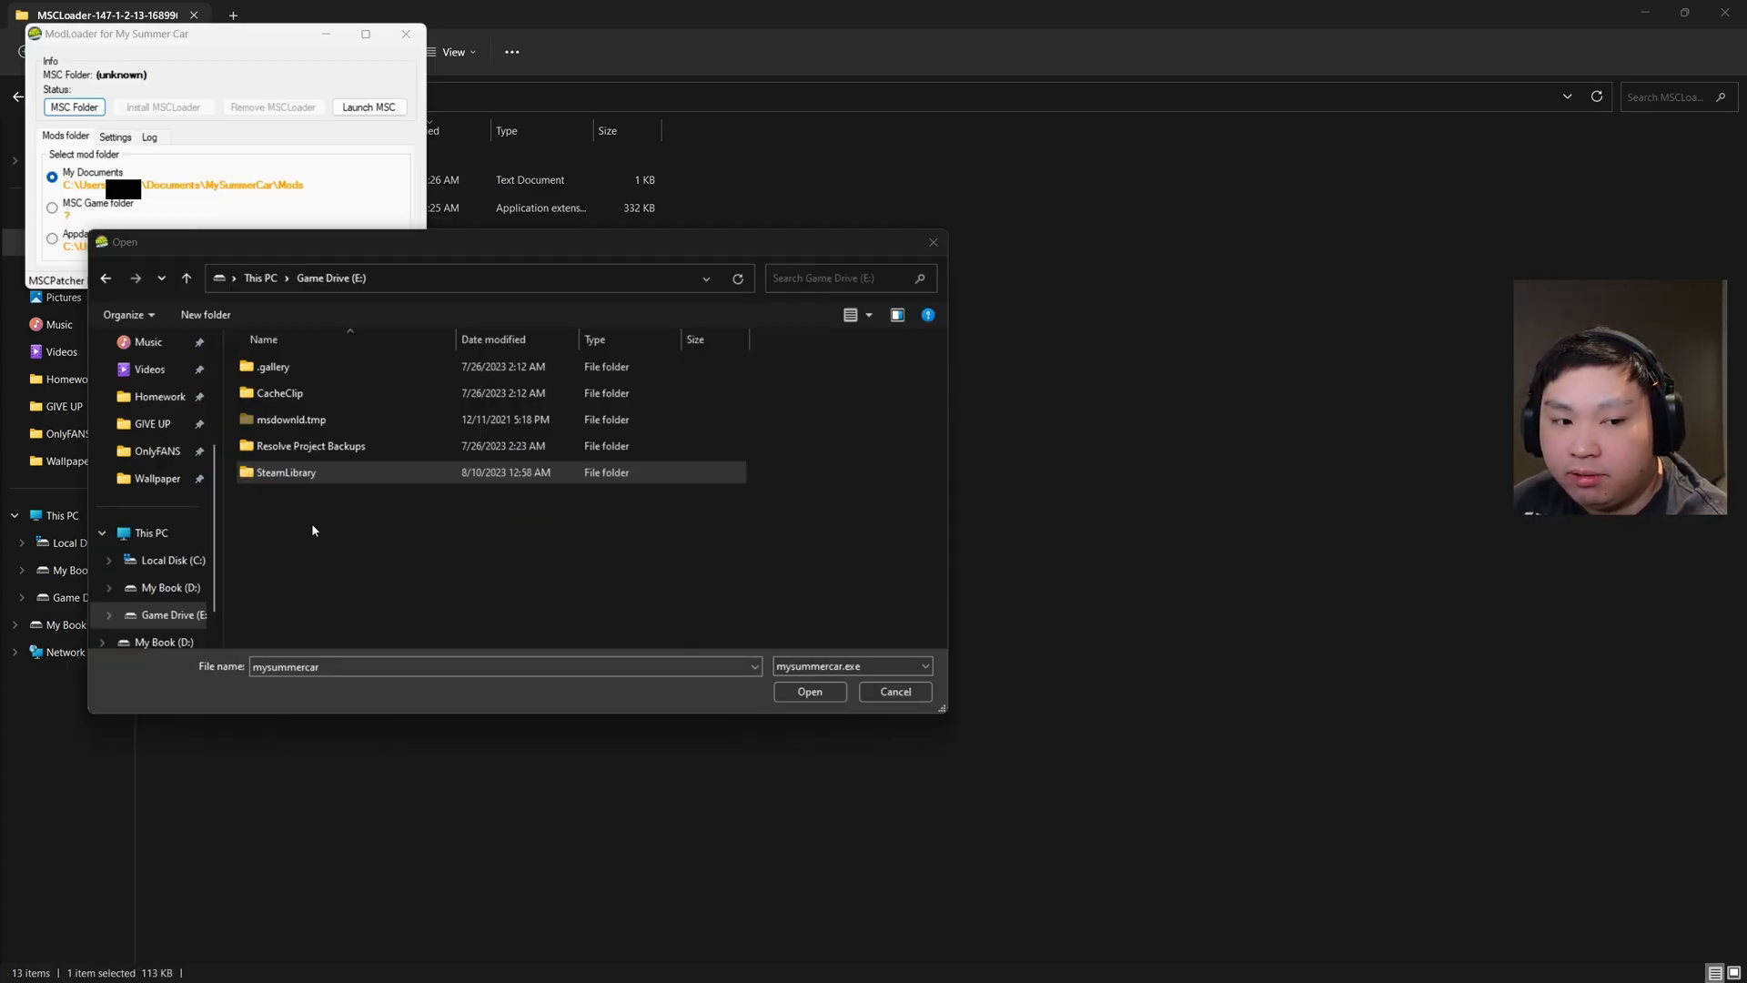
# Point MSCPatcher at mysummercar.exe in E:\SteamLibrary\steamapps\common\My Summer Car
pyautogui.doubleClick(286, 471)
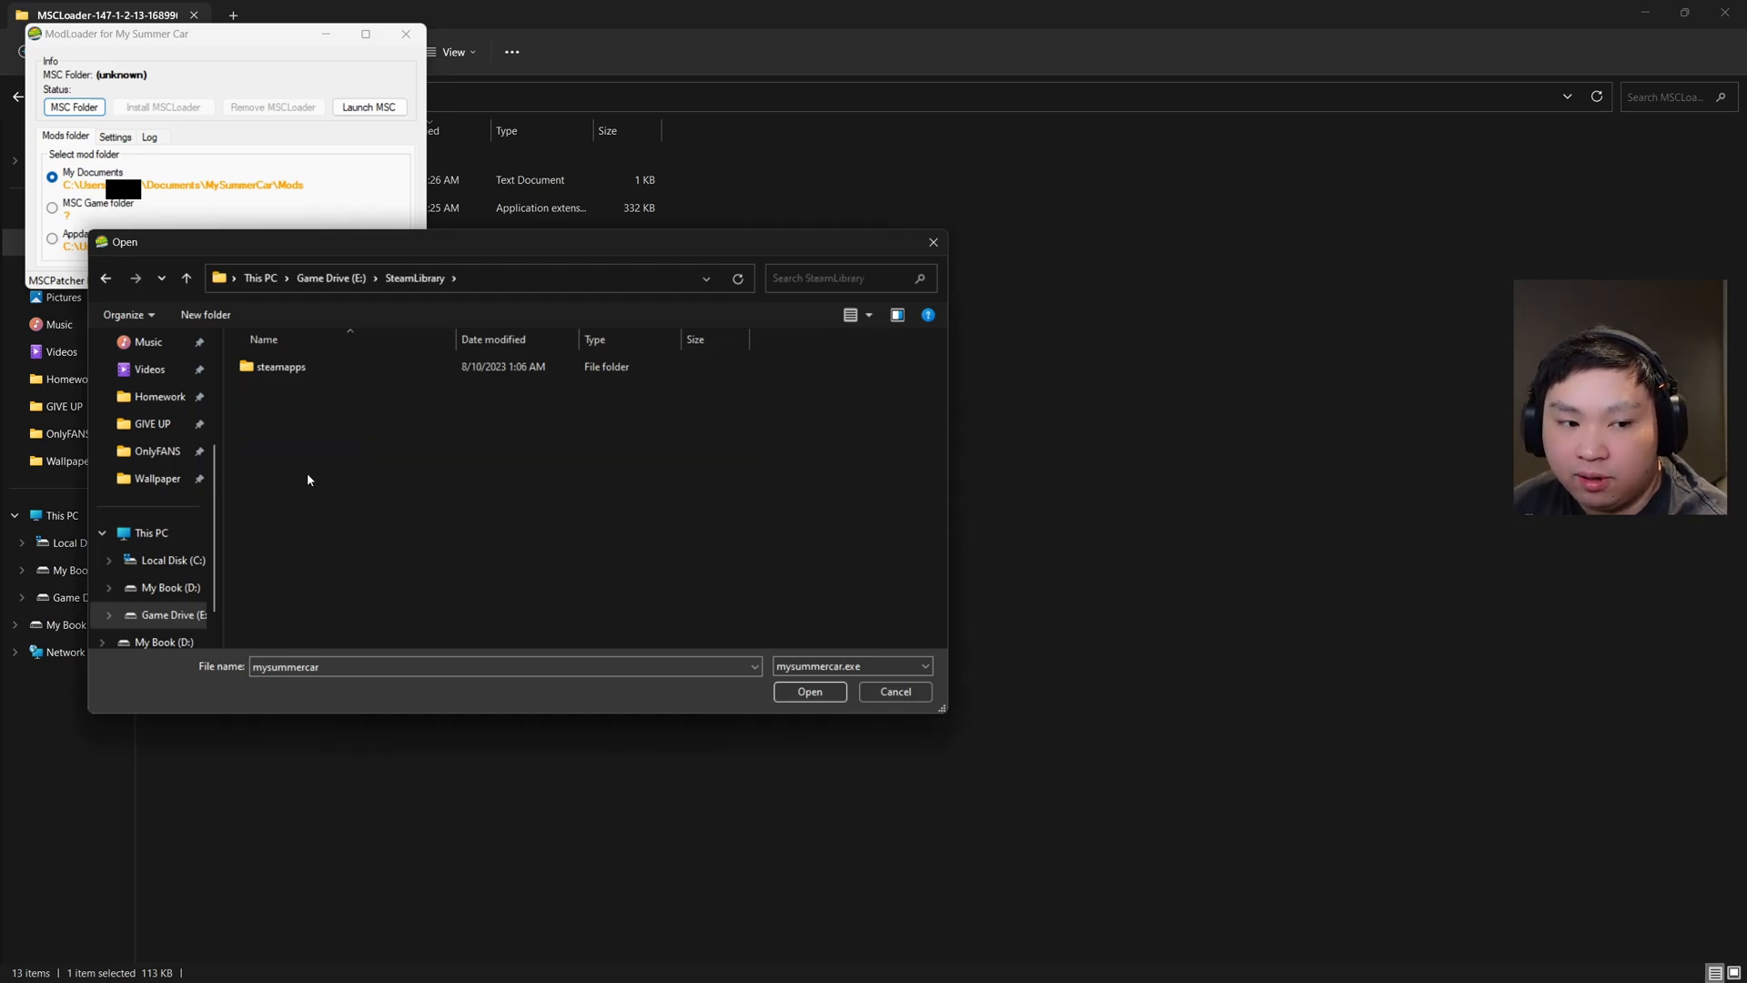
pyautogui.doubleClick(280, 366)
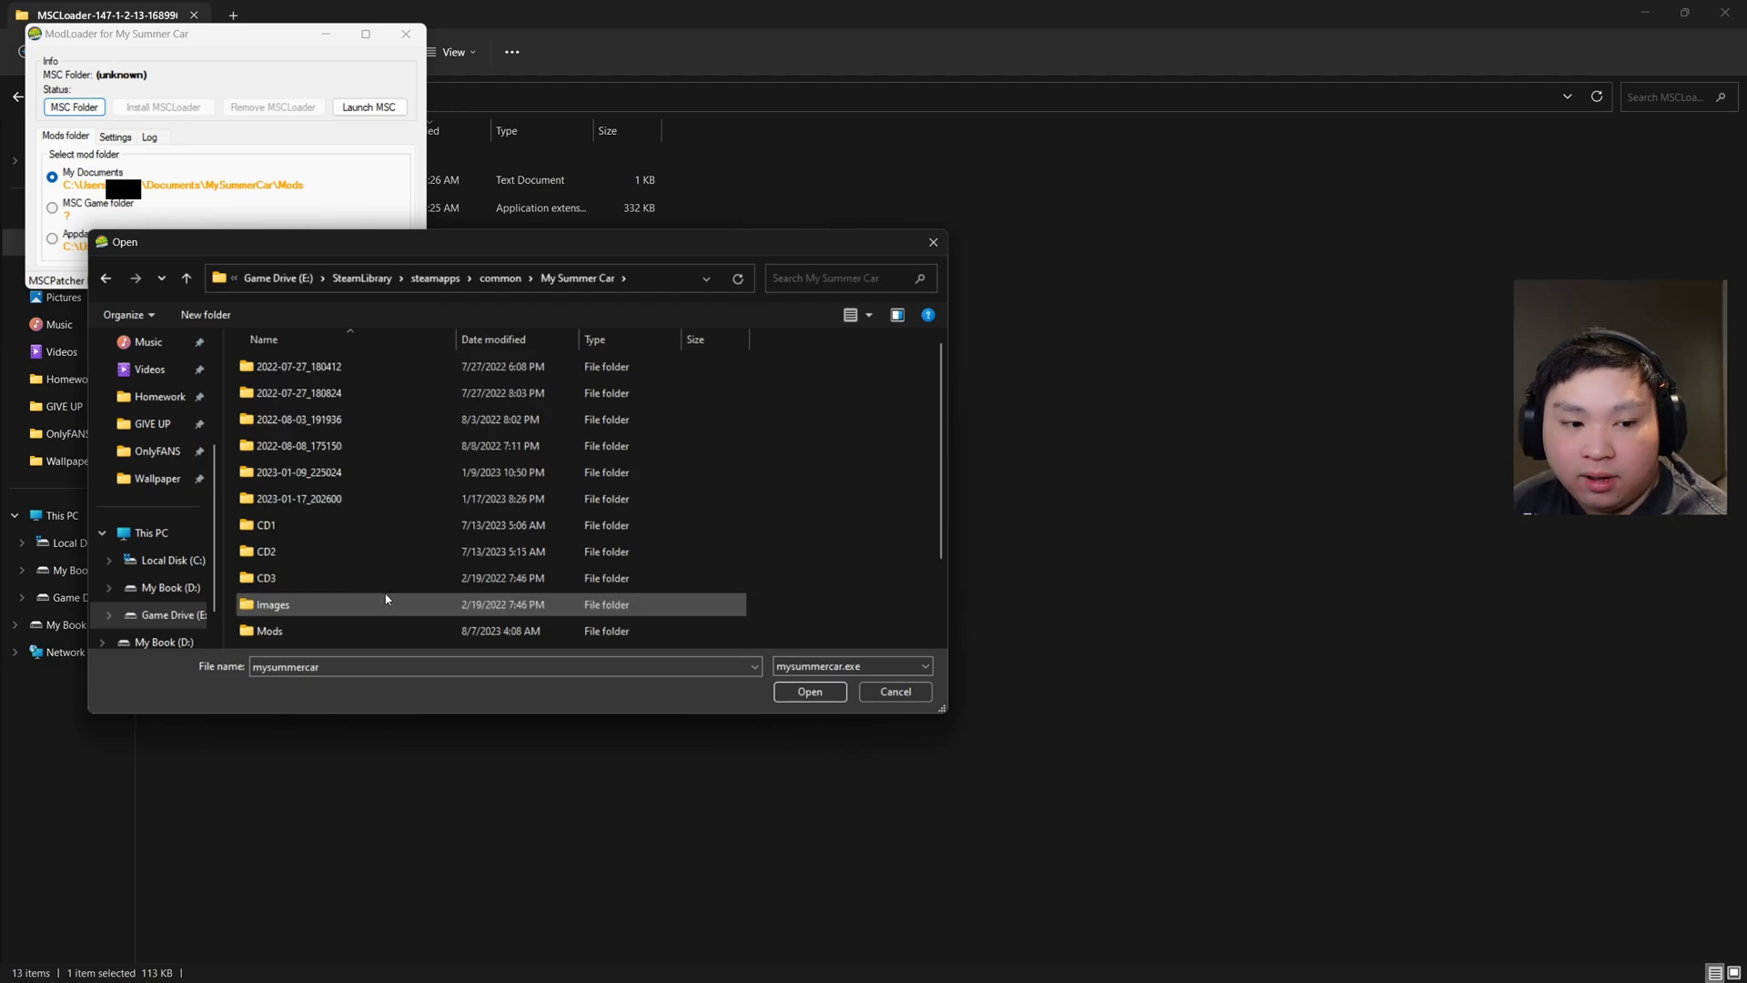
pyautogui.scroll(-3)
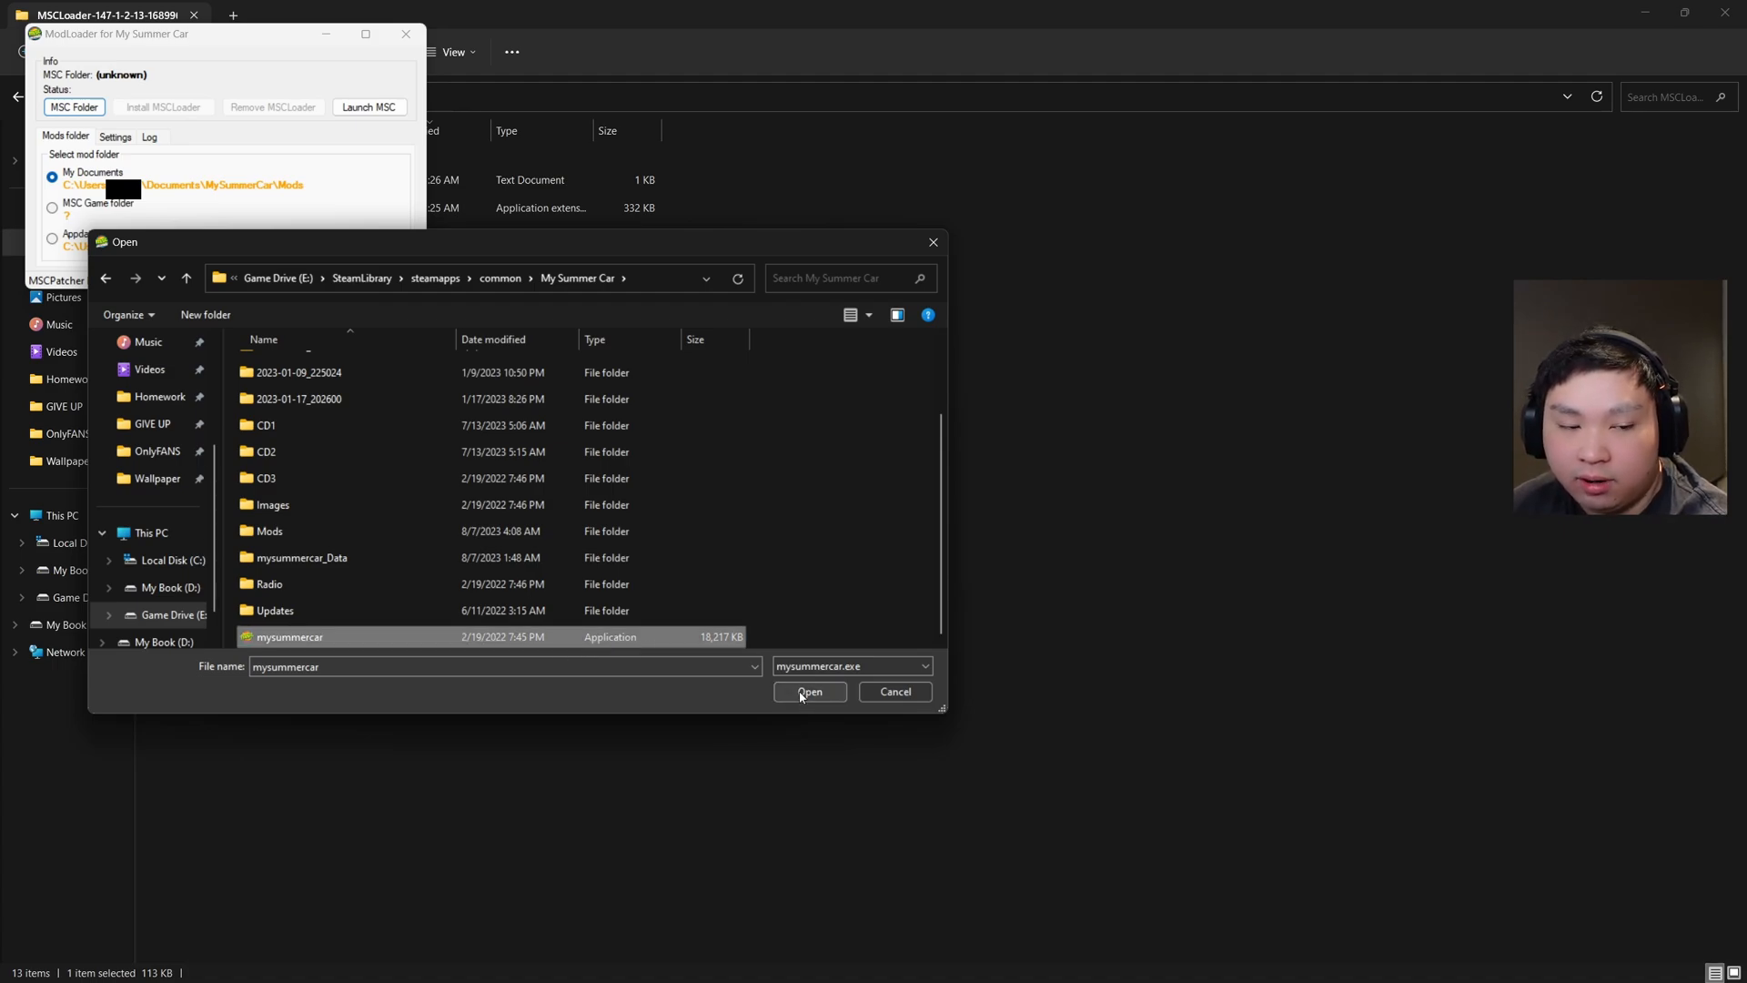
pyautogui.click(810, 692)
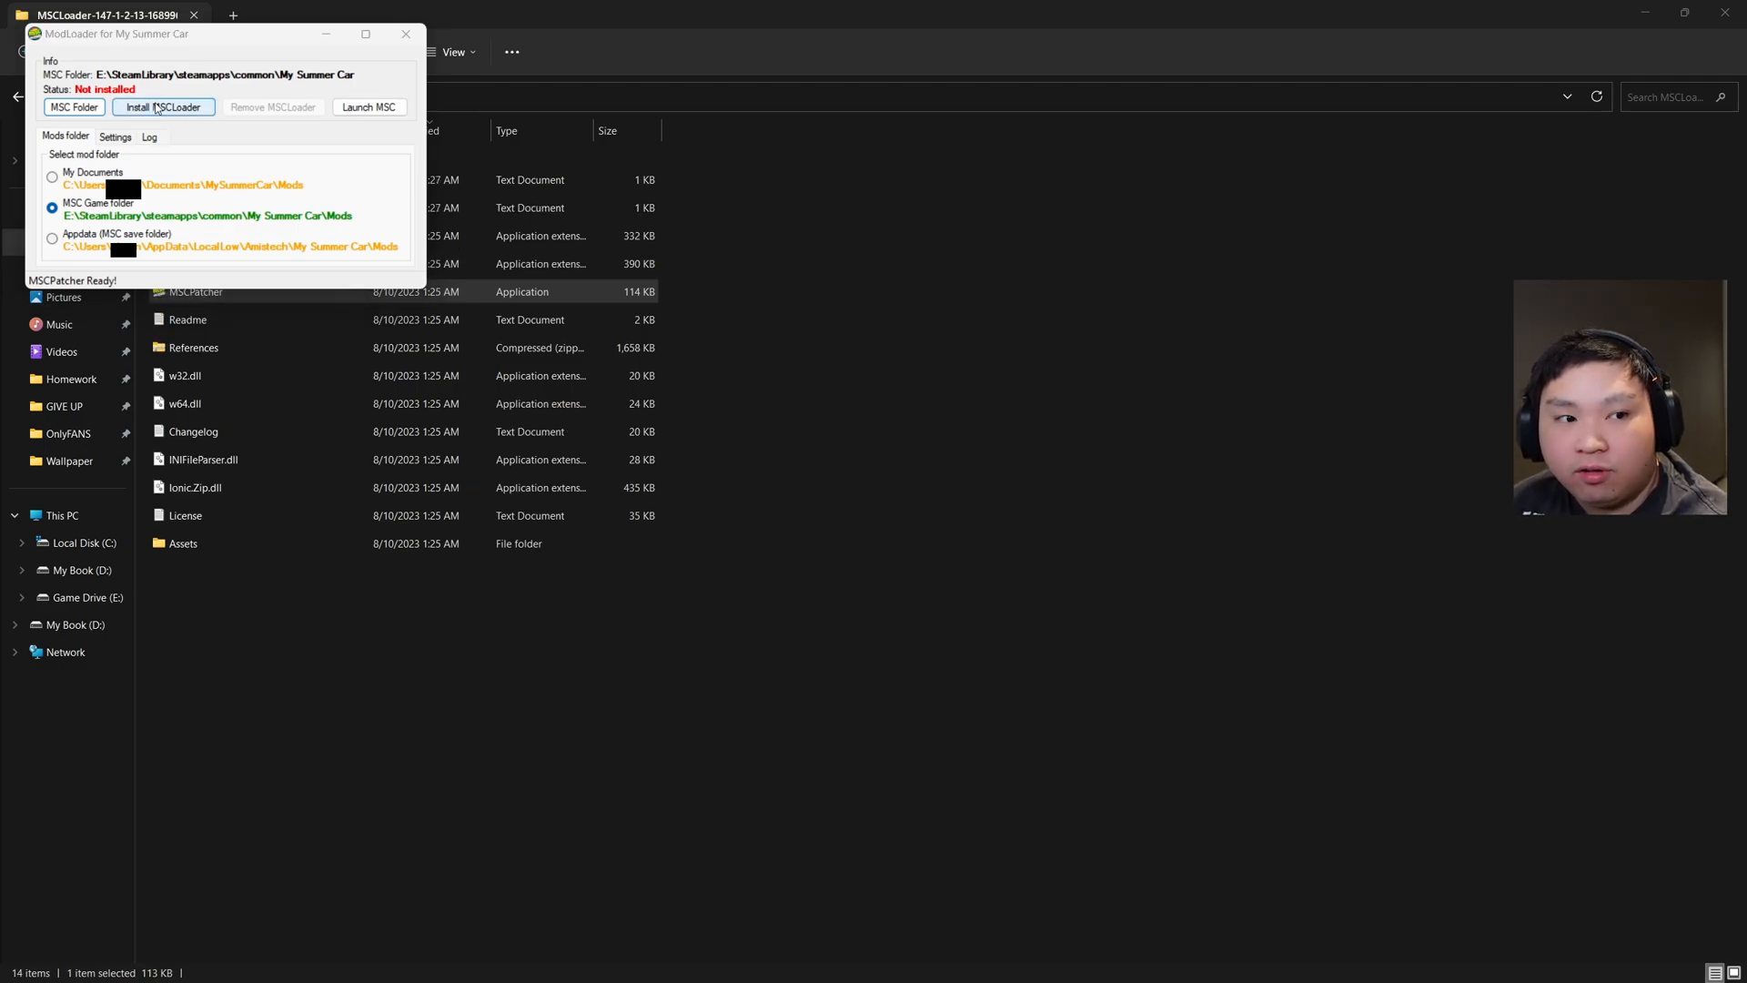
# Install MSCLoader into the game folder and acknowledge the Install successful message
pyautogui.click(162, 108)
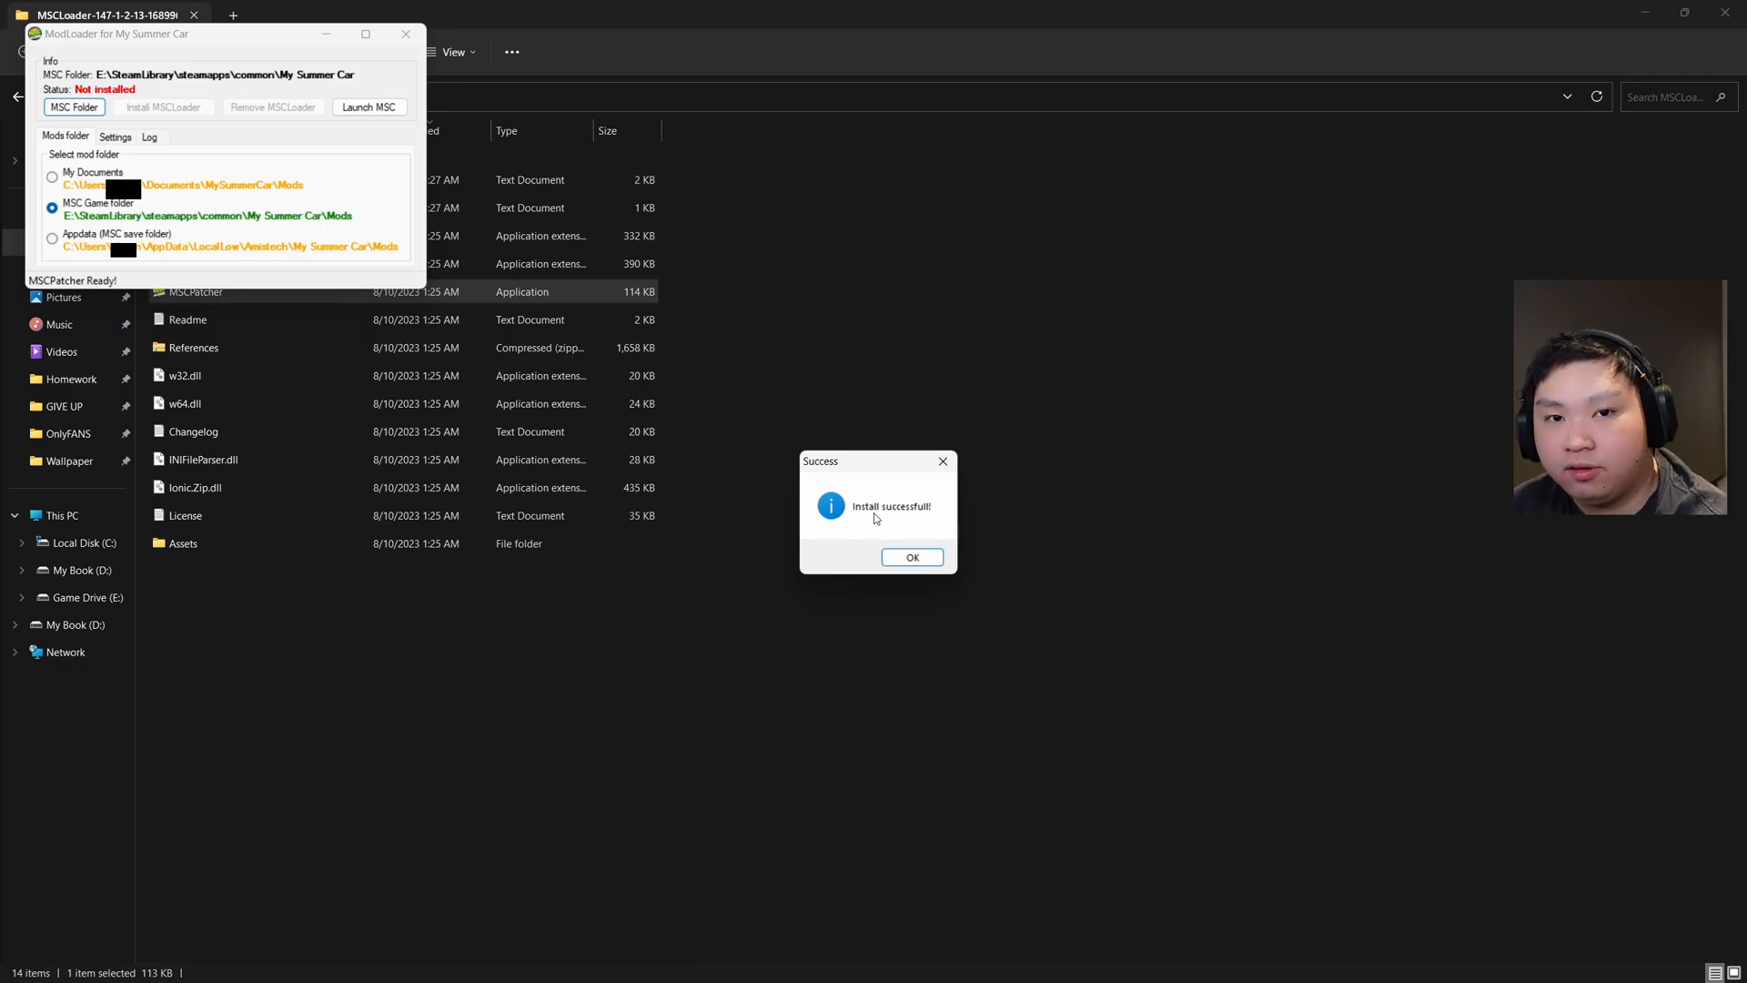
pyautogui.click(910, 557)
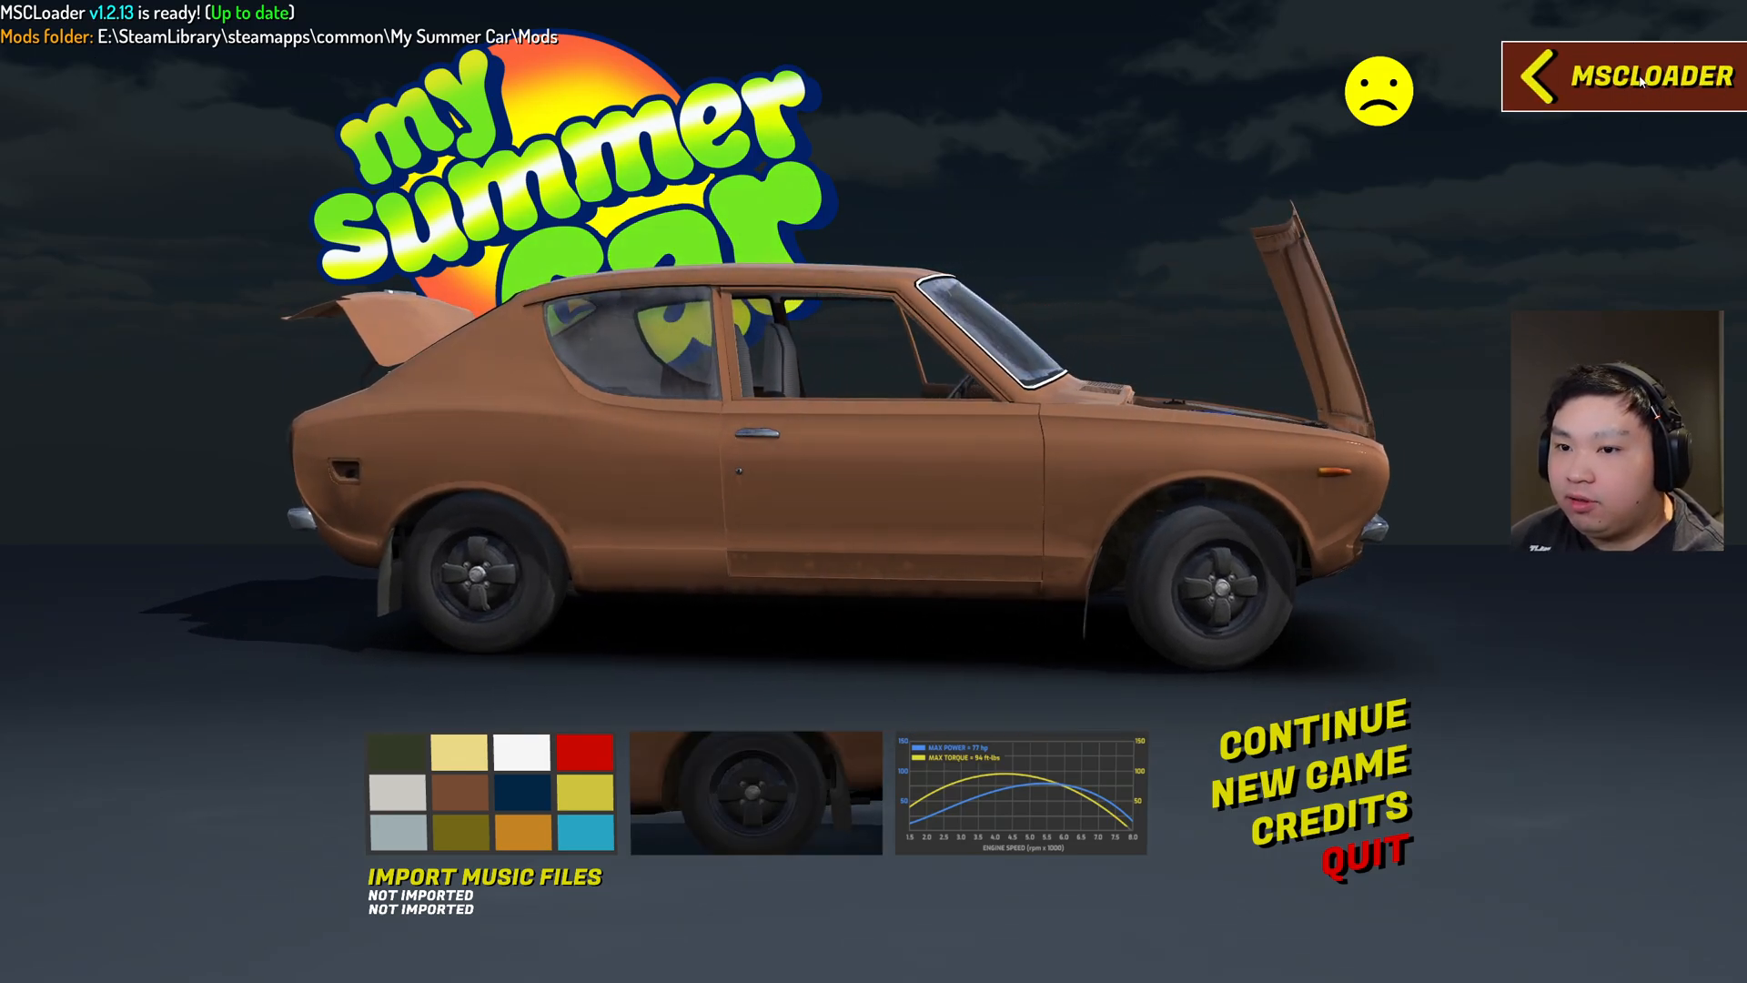
# View the installed mods in the MSCLoader panel, then return to the main menu
pyautogui.click(1665, 76)
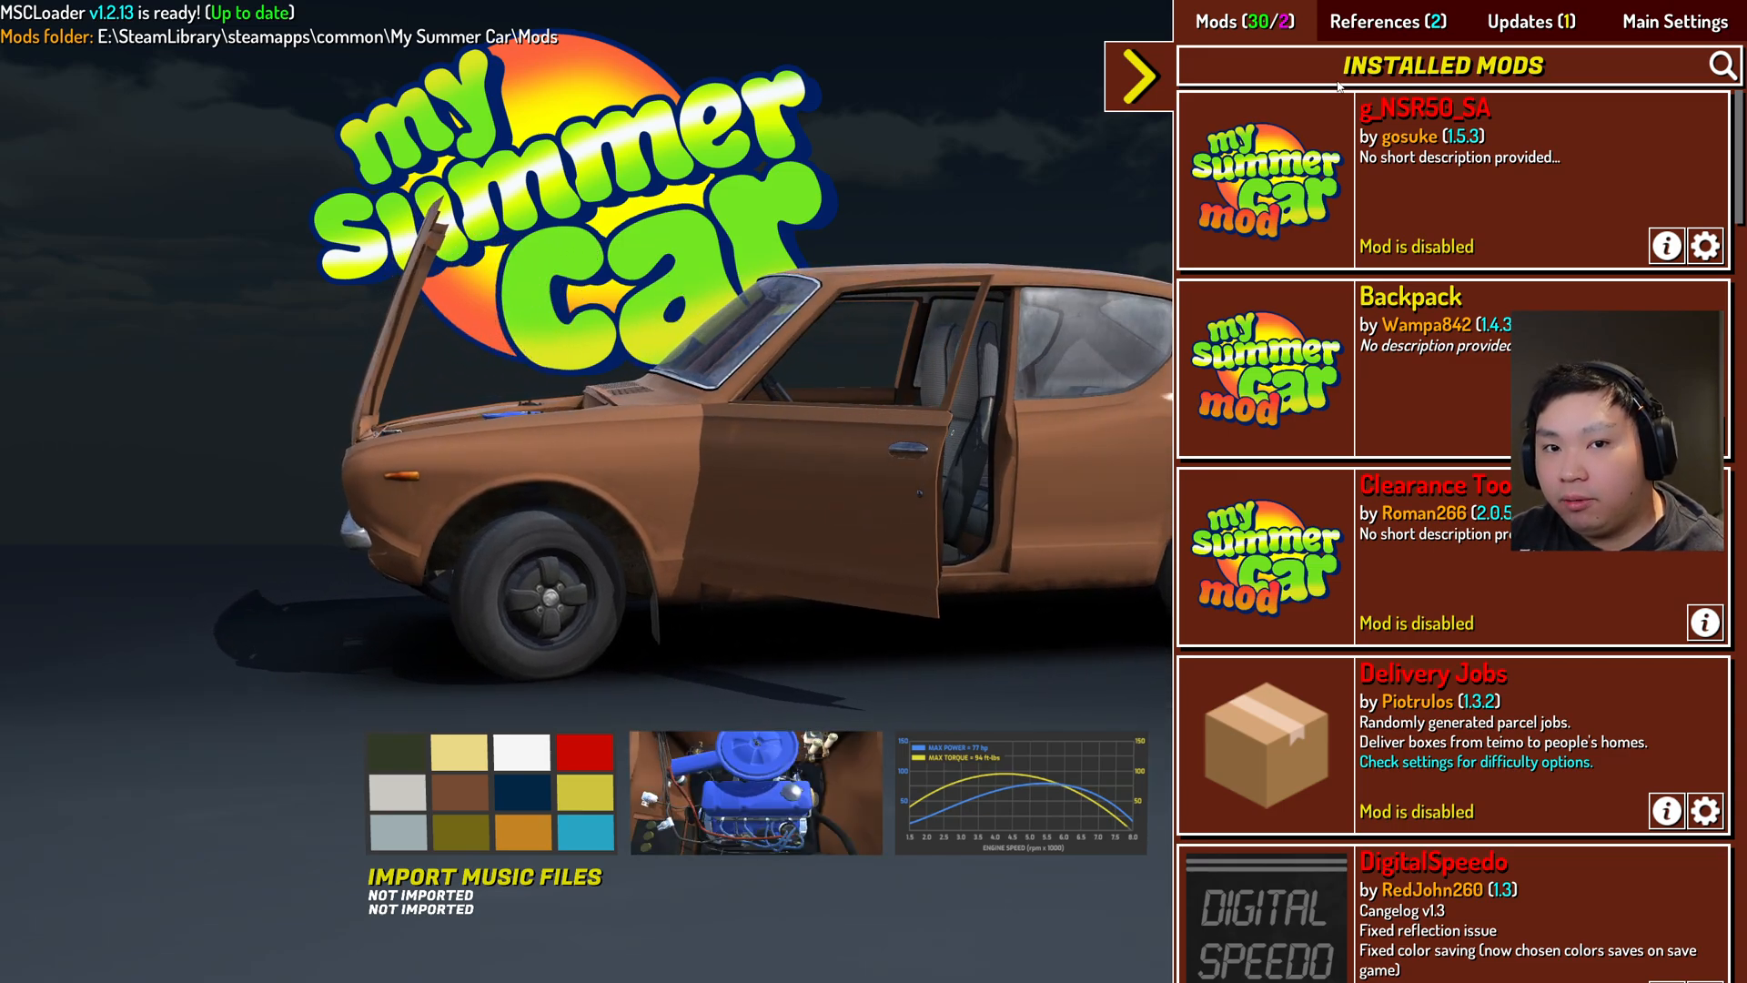
pyautogui.click(1136, 77)
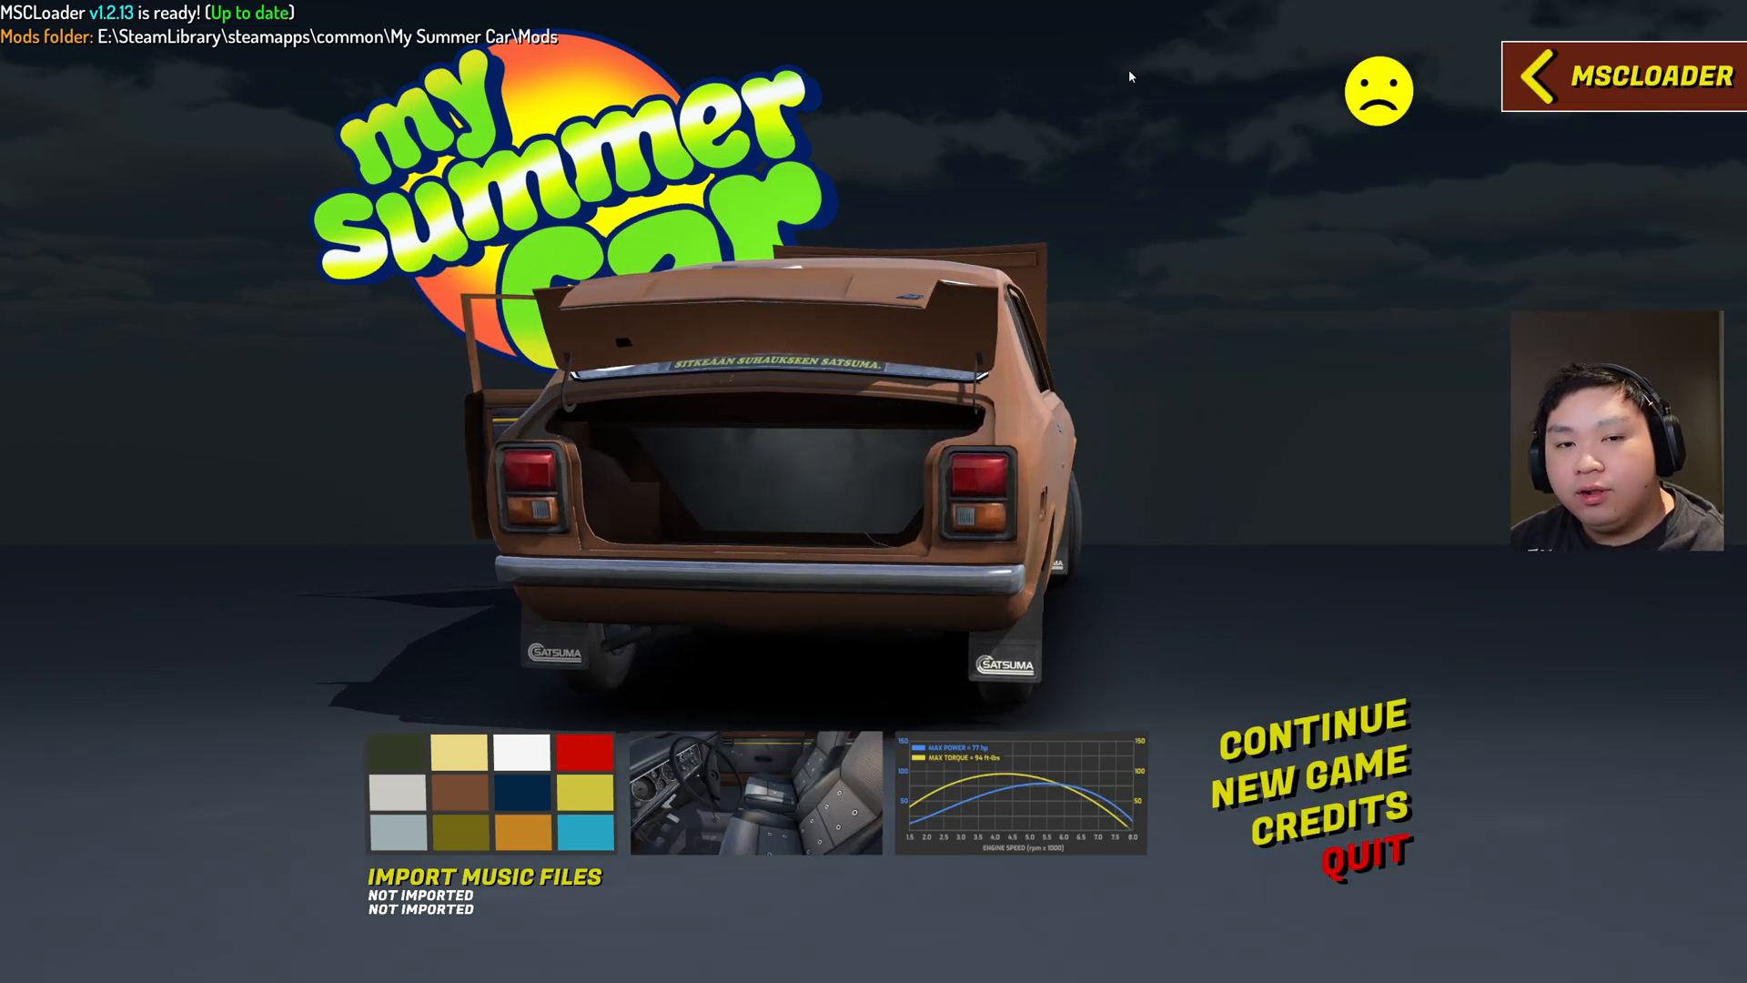